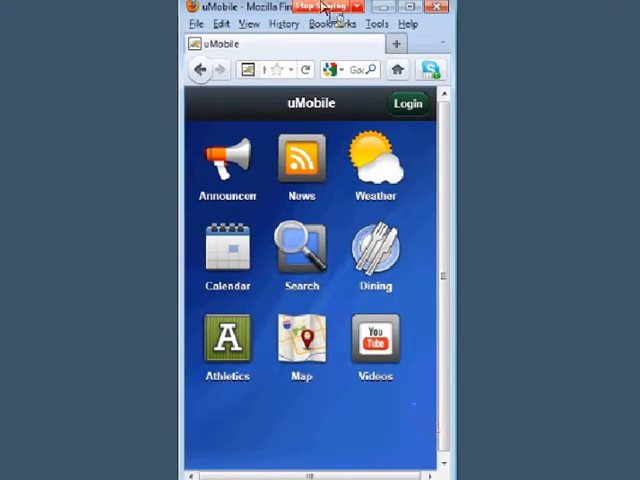
Sign in through the CAS page as 'student1' so the home screen gains Courses and Directory
{"action": "left_click", "coordinate": [376, 24]}
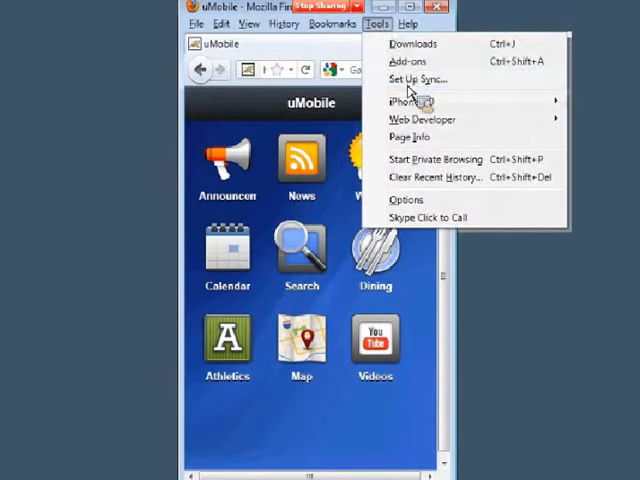
{"action": "left_click", "coordinate": [376, 24]}
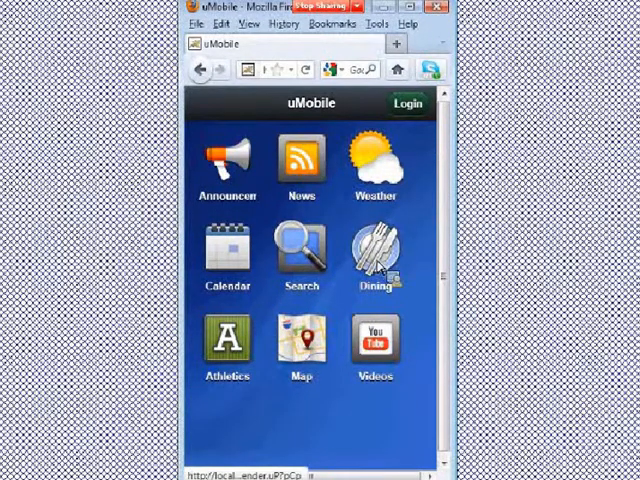
{"action": "left_click", "coordinate": [404, 104]}
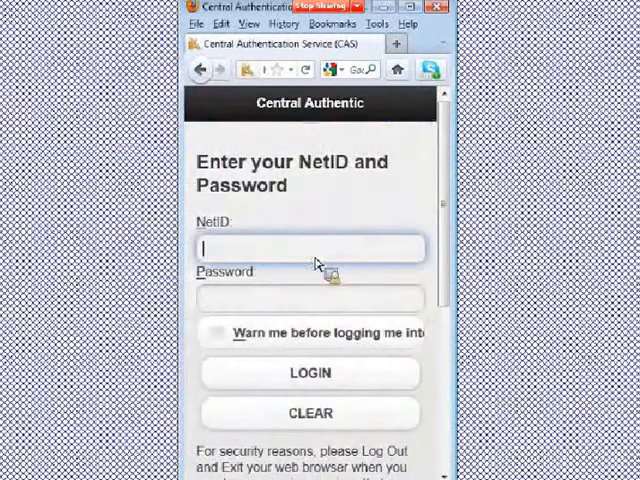
{"action": "type", "text": "student1"}
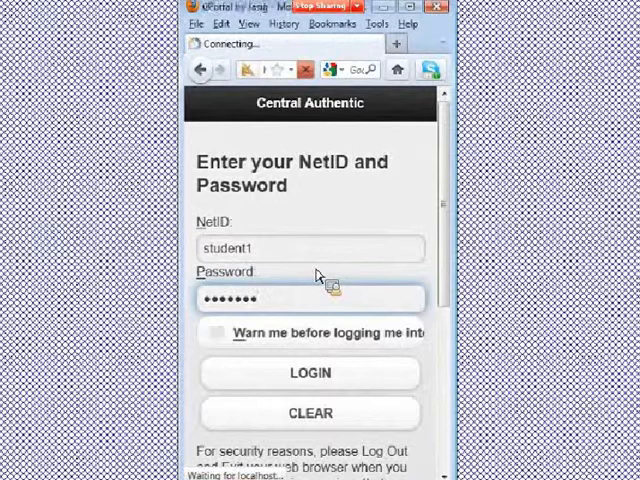
{"action": "left_click", "coordinate": [310, 372]}
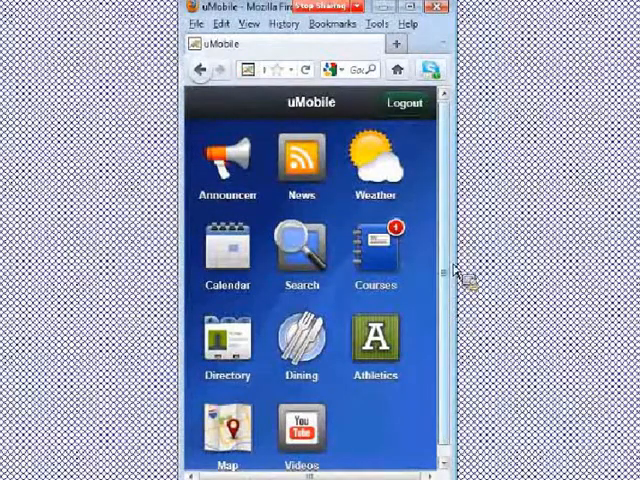
{"action": "scroll", "scroll_direction": "down", "scroll_amount": 3}
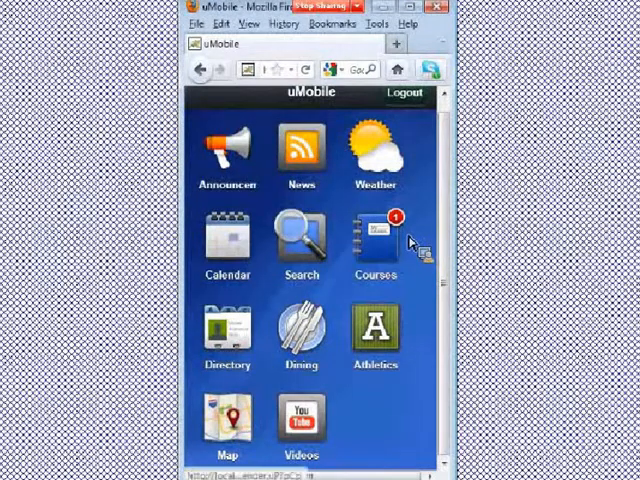
{"action": "left_click", "coordinate": [376, 240]}
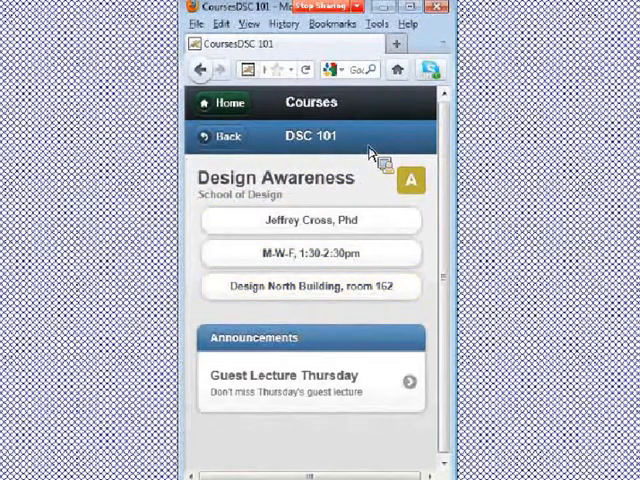
{"action": "left_click", "coordinate": [312, 380]}
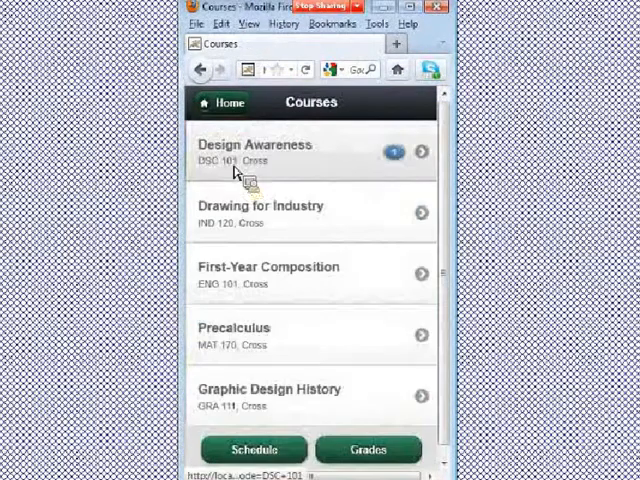
{"action": "left_click", "coordinate": [252, 152]}
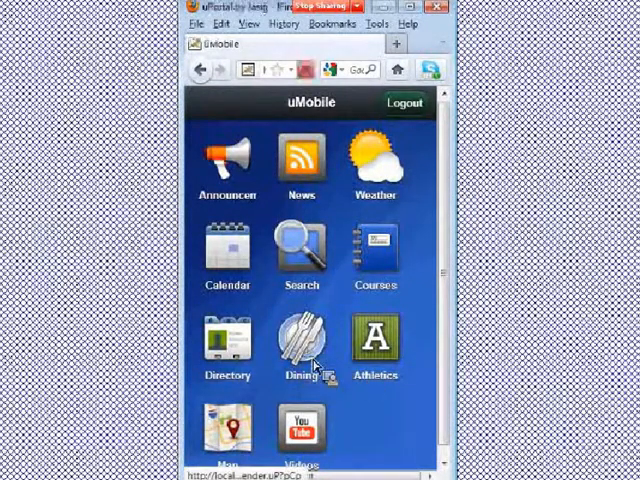
From the Dining module's hall list, bring up the Davenport dining hall menu
{"action": "left_click", "coordinate": [300, 340]}
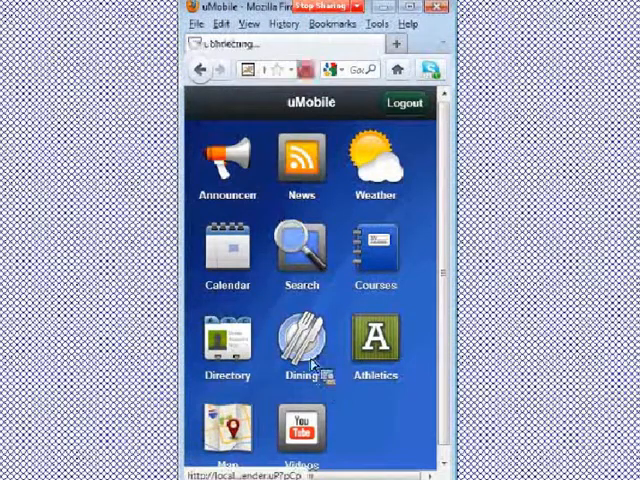
{"action": "left_click", "coordinate": [300, 344]}
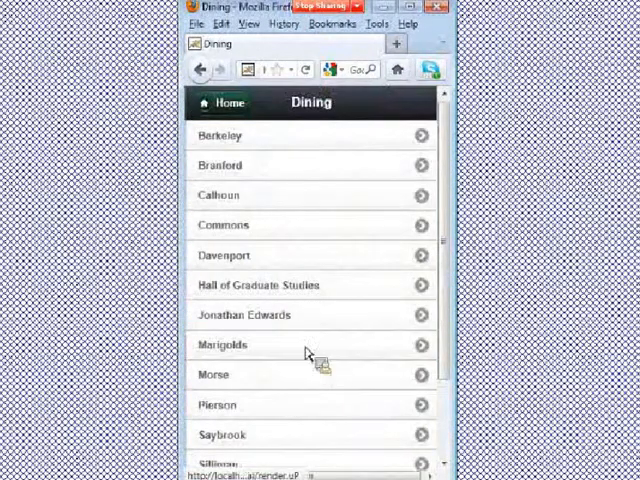
{"action": "scroll", "scroll_direction": "down", "scroll_amount": 3}
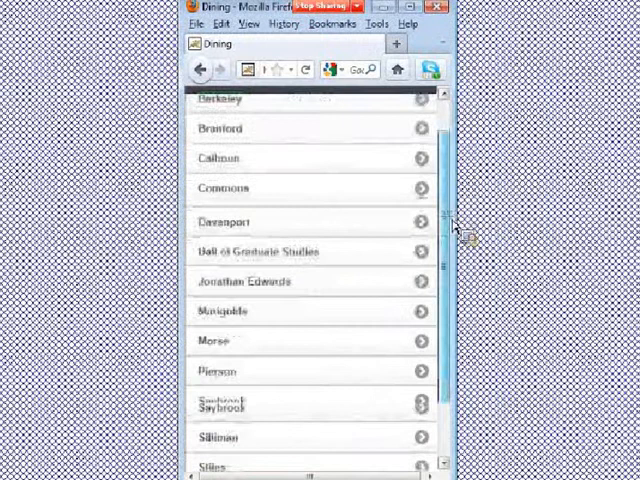
{"action": "scroll", "scroll_direction": "down", "scroll_amount": 3}
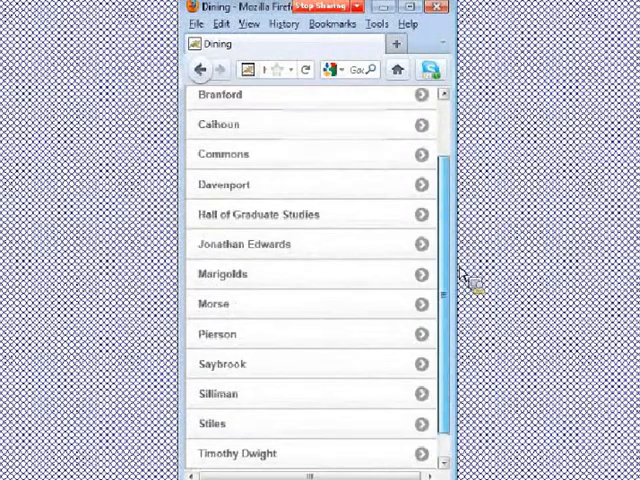
{"action": "left_click", "coordinate": [224, 184]}
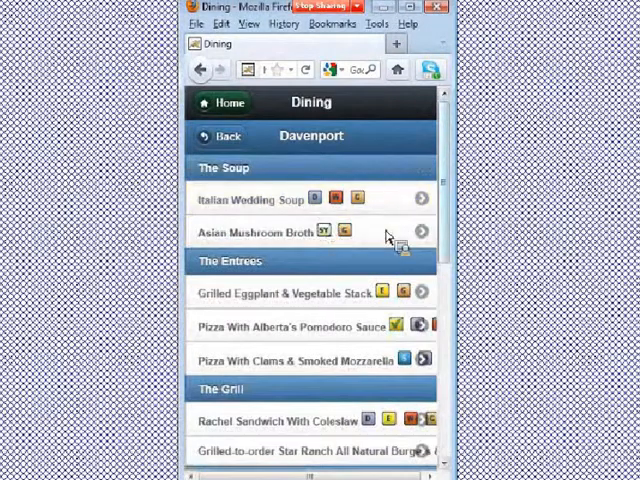
Move down to the Salad section and view the Arugula Fennel Fontina Salad details
{"action": "scroll", "scroll_direction": "down", "scroll_amount": 3}
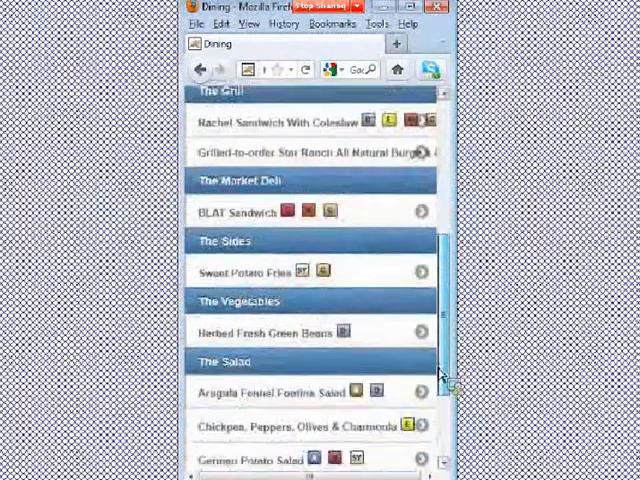
{"action": "scroll", "scroll_direction": "down", "scroll_amount": 3}
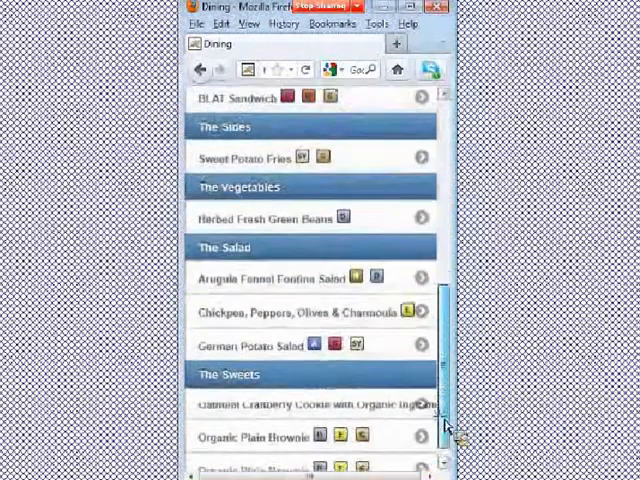
{"action": "scroll", "scroll_direction": "down", "scroll_amount": 3}
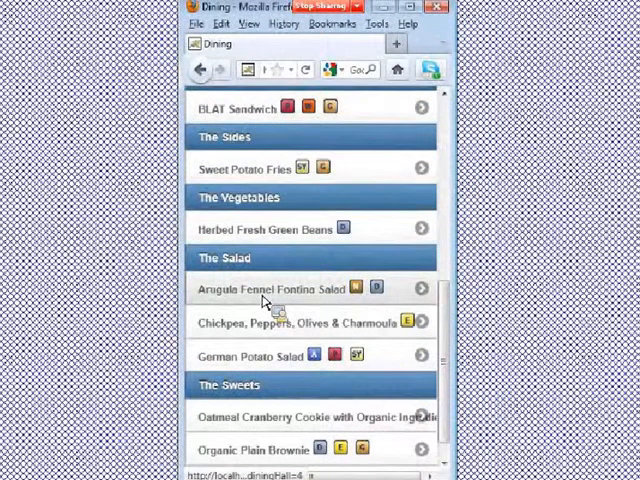
{"action": "mouse_move", "coordinate": [280, 304]}
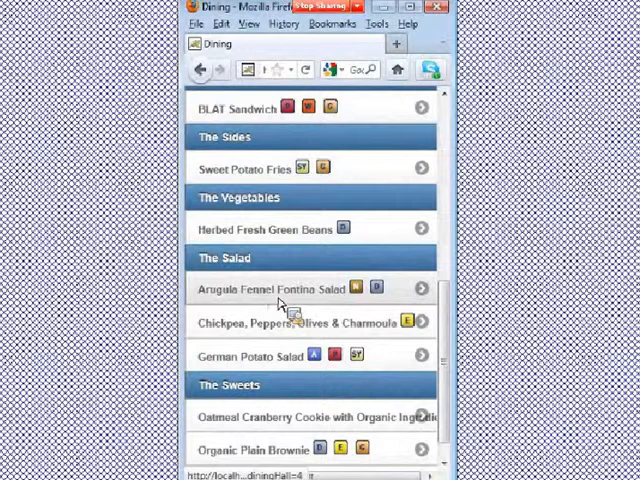
{"action": "left_click", "coordinate": [280, 288]}
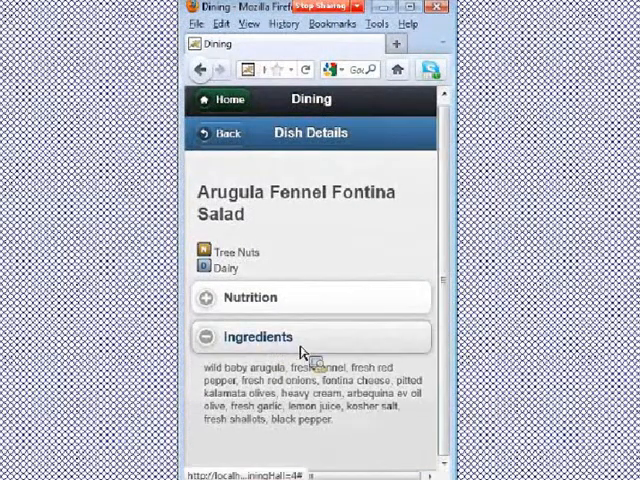
Collapse the salad's Ingredients list and return to Davenport's Breakfast, Lunch and Dinner meals
{"action": "left_click", "coordinate": [256, 336]}
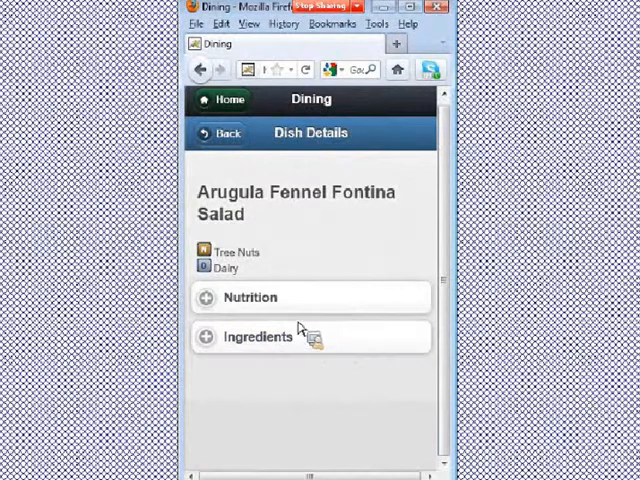
{"action": "left_click", "coordinate": [220, 132]}
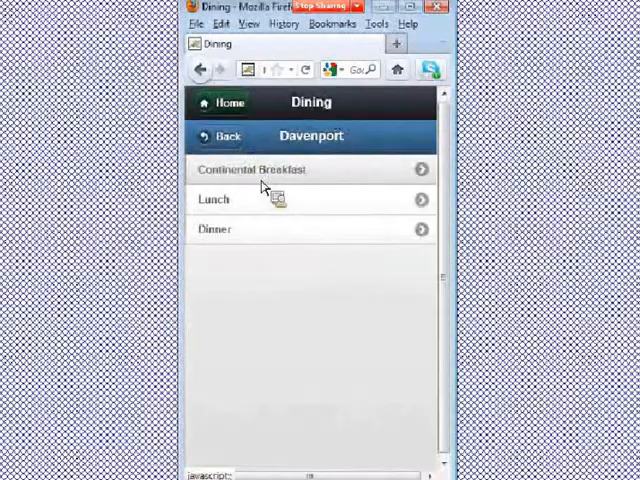